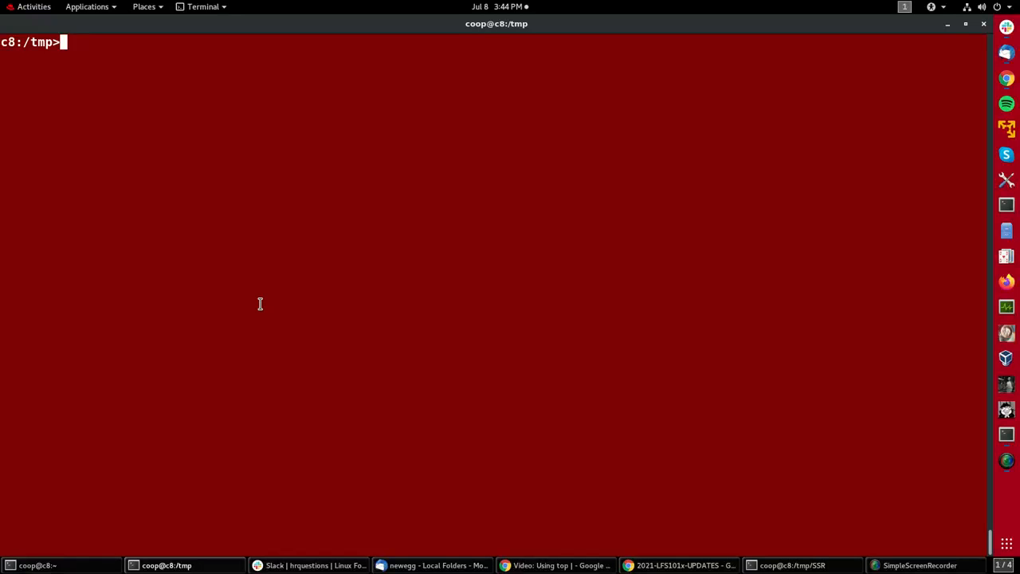
- Run top and watch the live process list with load, CPU and memory figures
type("ti")
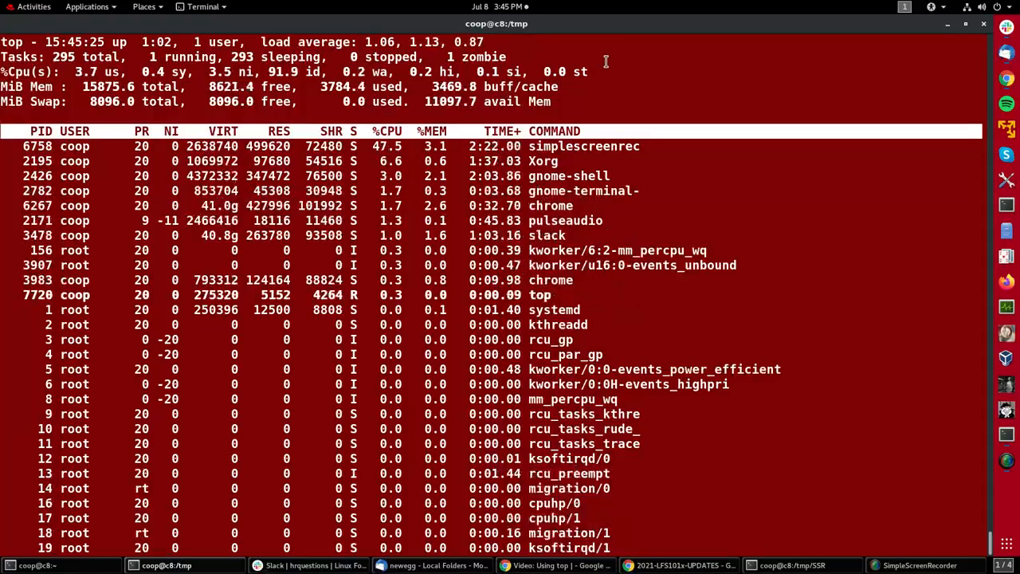
mouse_move(535, 51)
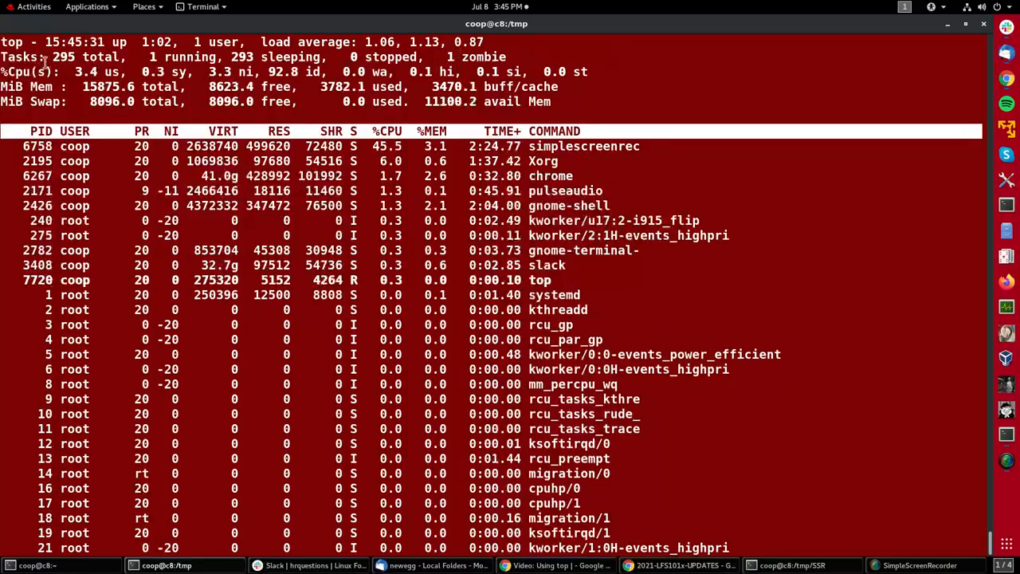
double_click(64, 58)
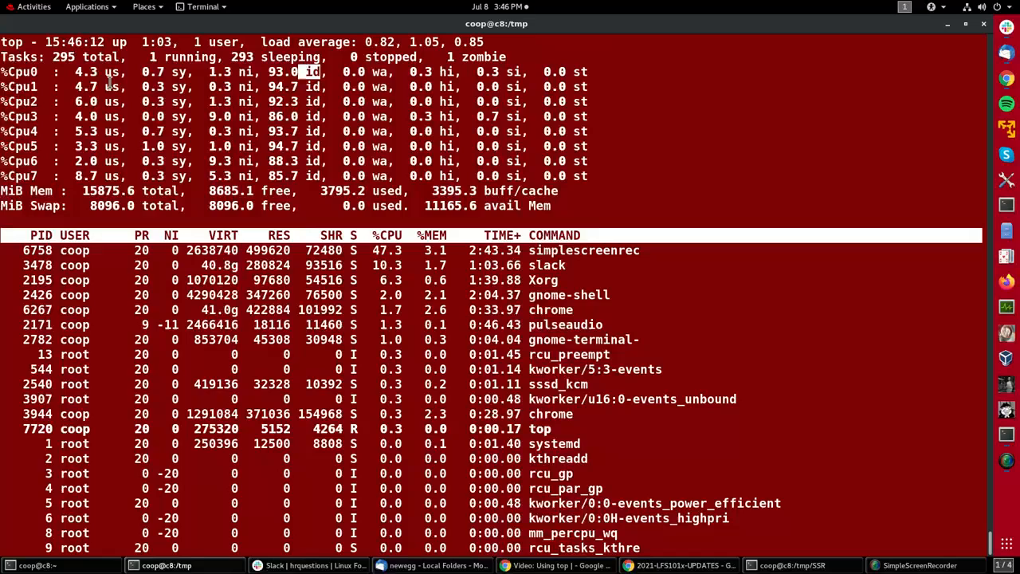
mouse_move(399, 121)
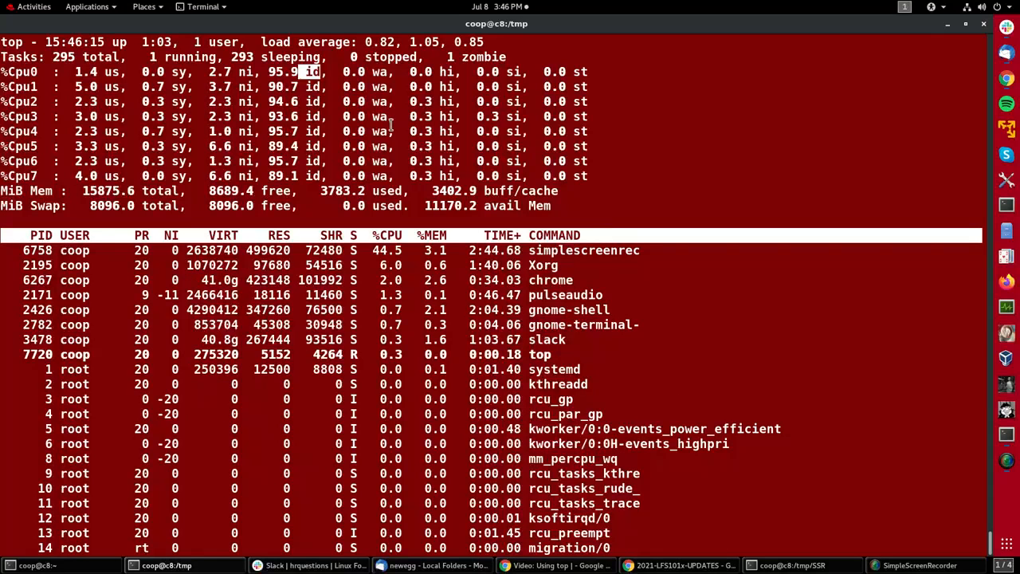
- Toggle top's per-core CPU lines back to one combined line, then bring up its help
key("1")
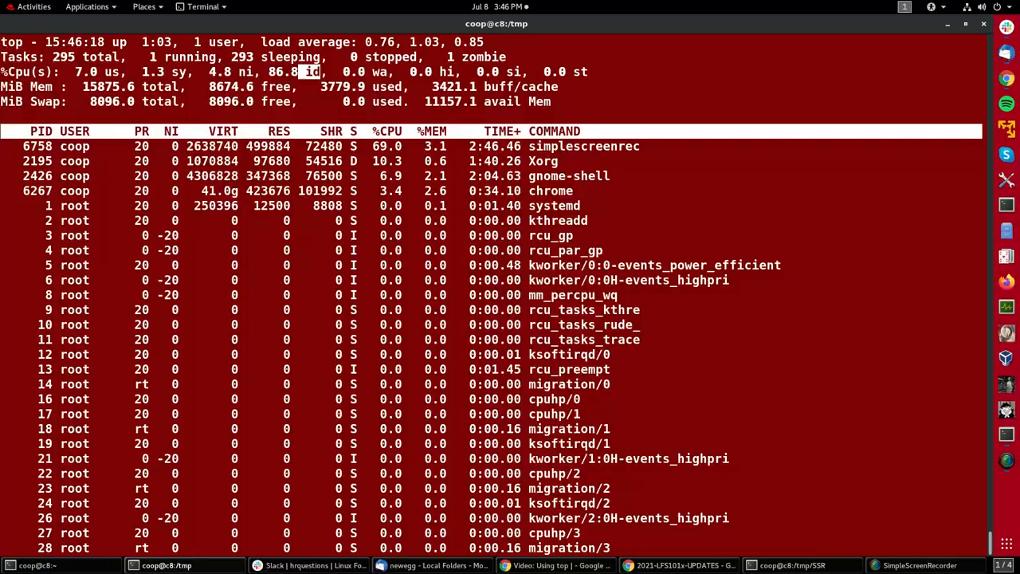
key("h")
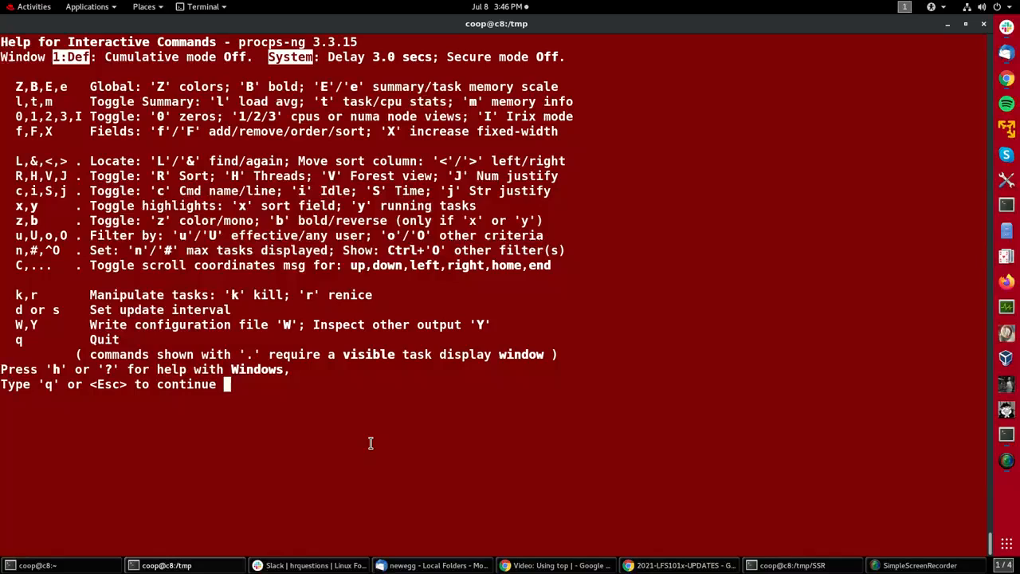
mouse_move(370, 440)
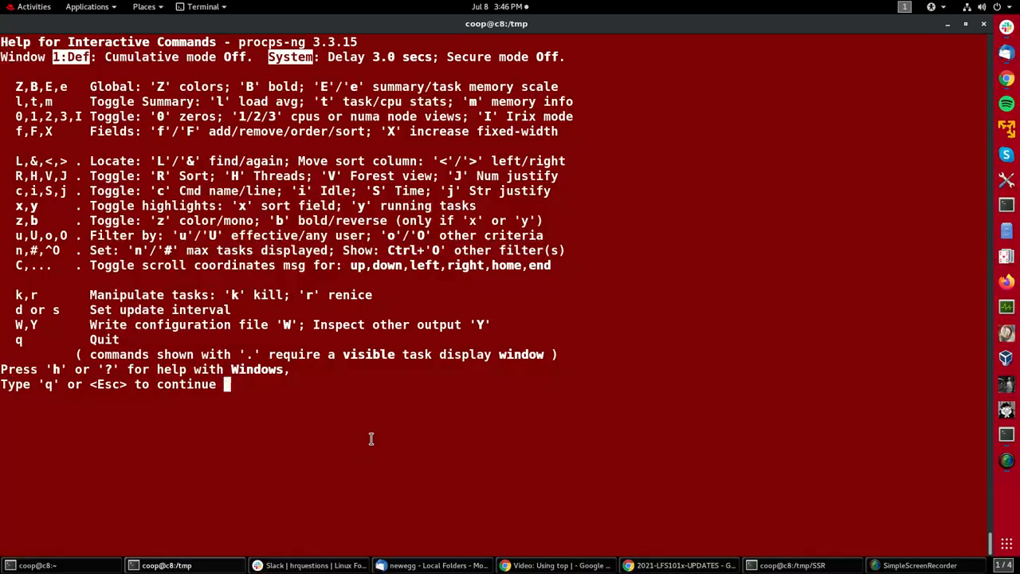
mouse_move(365, 425)
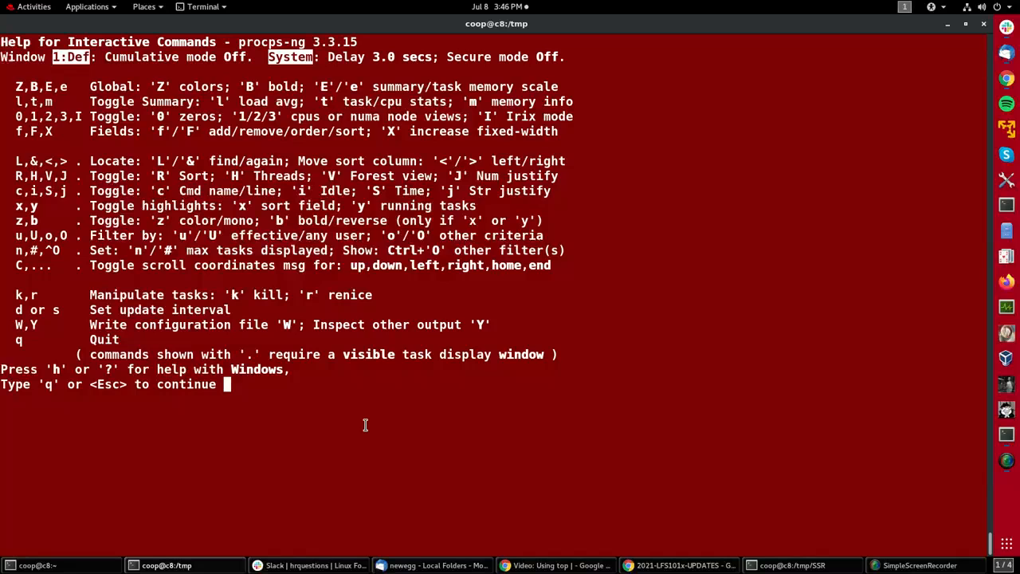
- Leave top's help screen and quit top, returning to the shell prompt
key("q")
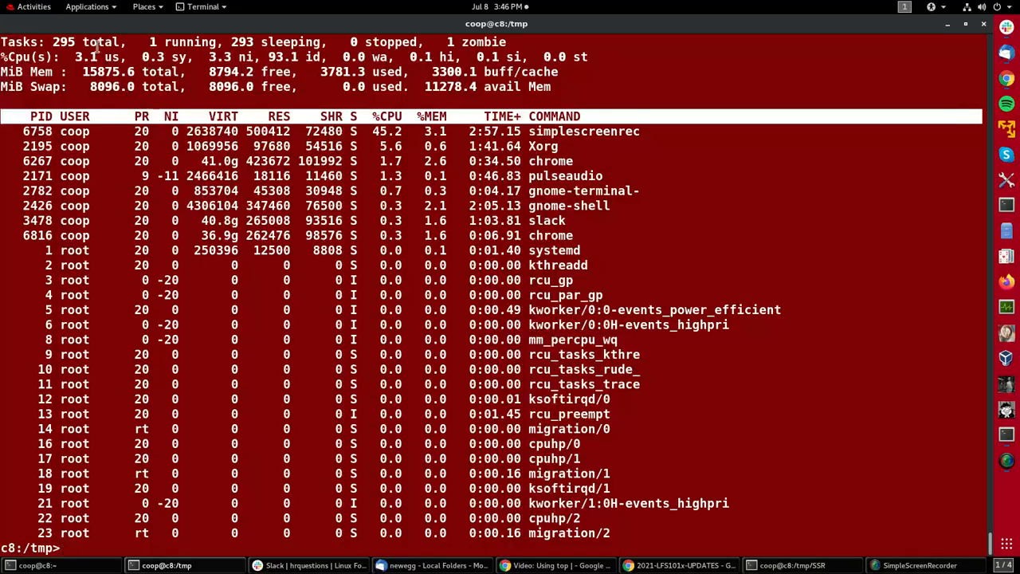
- Launch System Monitor from the Applications menu
left_click(86, 6)
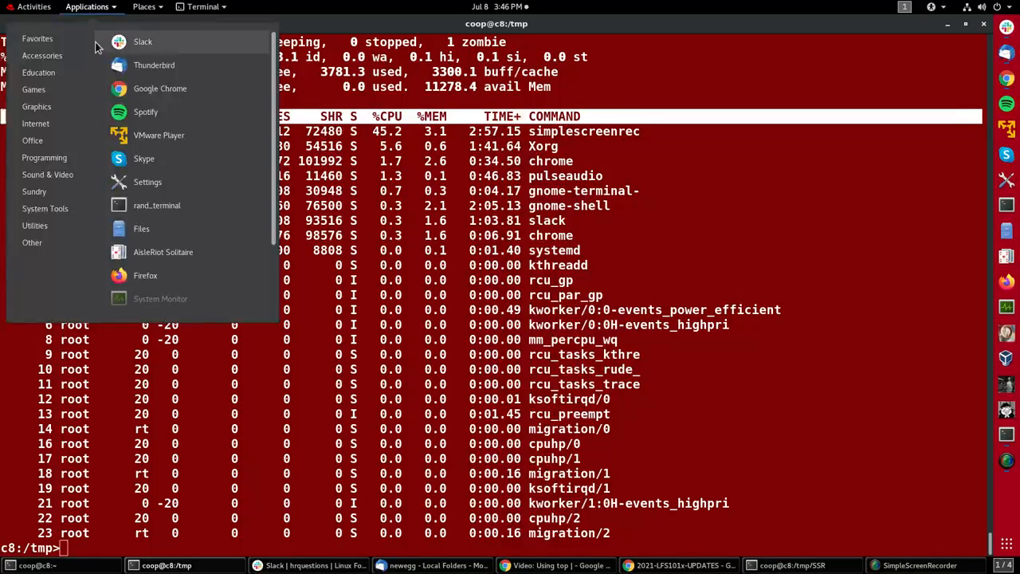
mouse_move(159, 297)
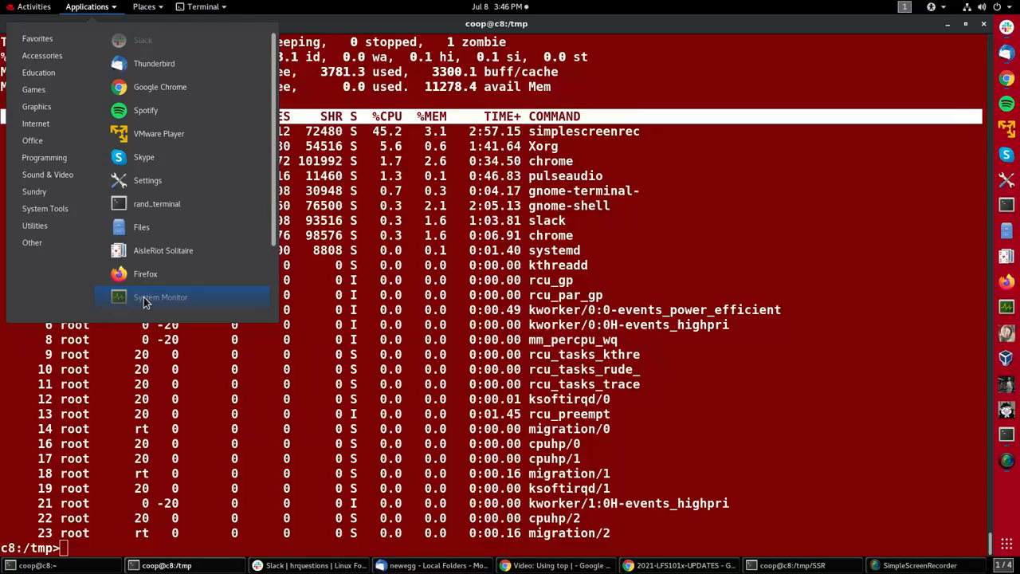
left_click(159, 297)
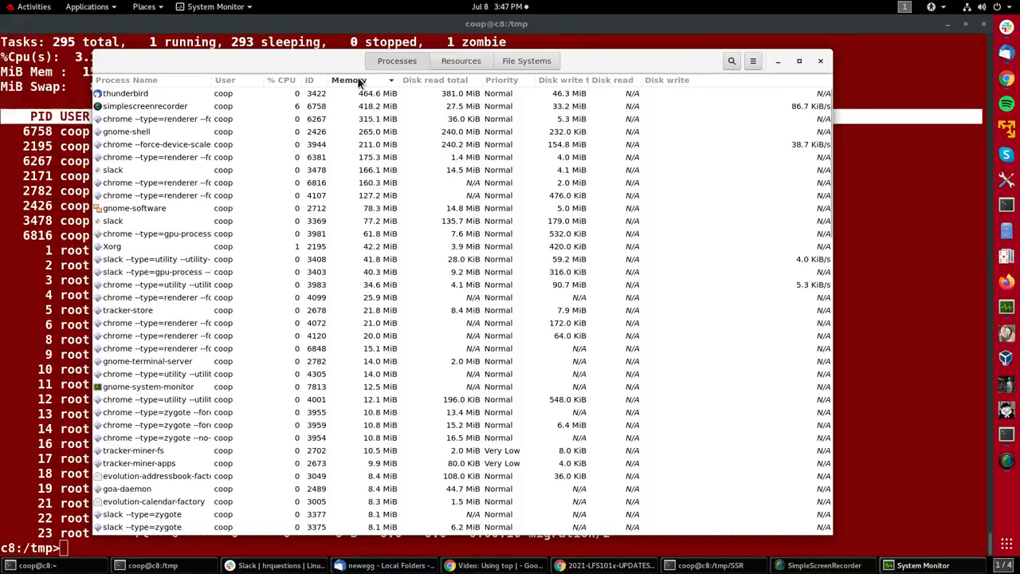
- Sort processes by memory (largest first) and by % CPU, then show the Resources graphs
left_click(360, 80)
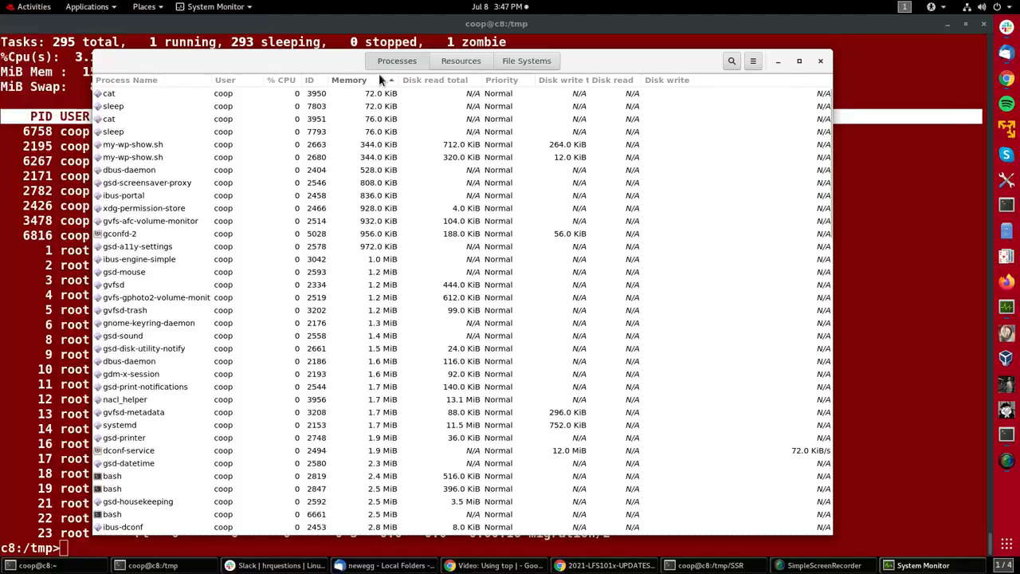
left_click(350, 80)
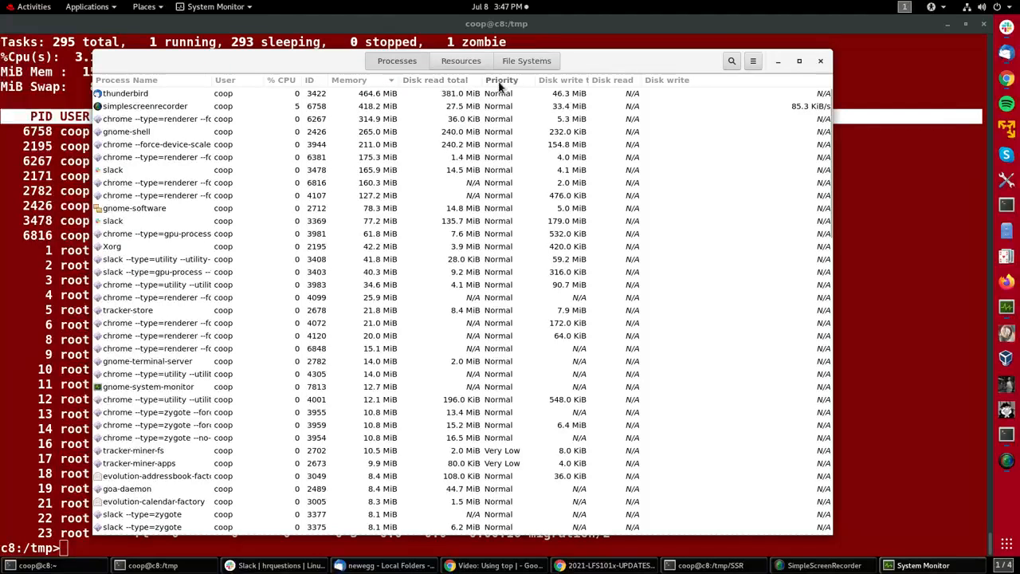
left_click(280, 79)
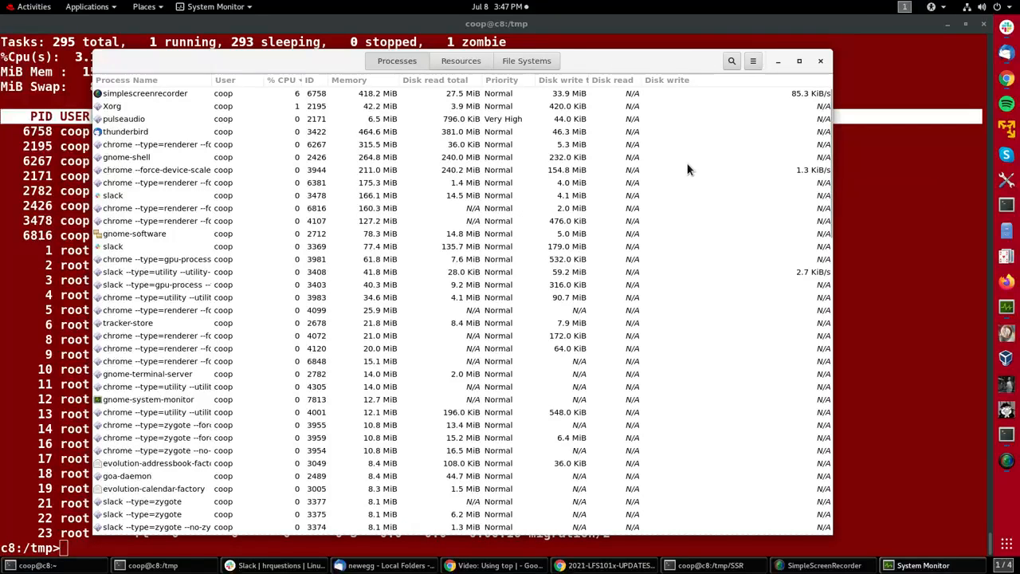
mouse_move(669, 135)
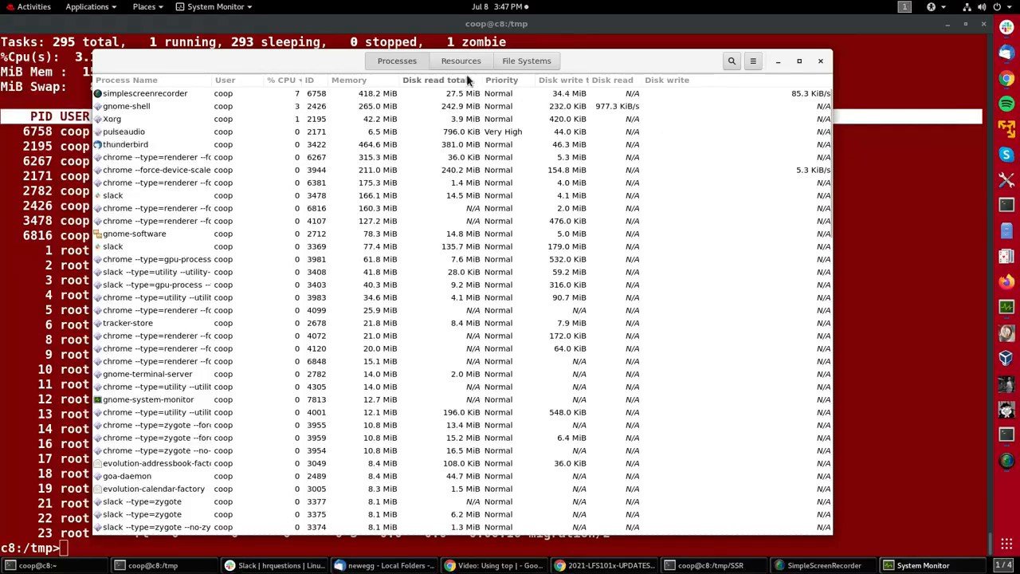
left_click(459, 60)
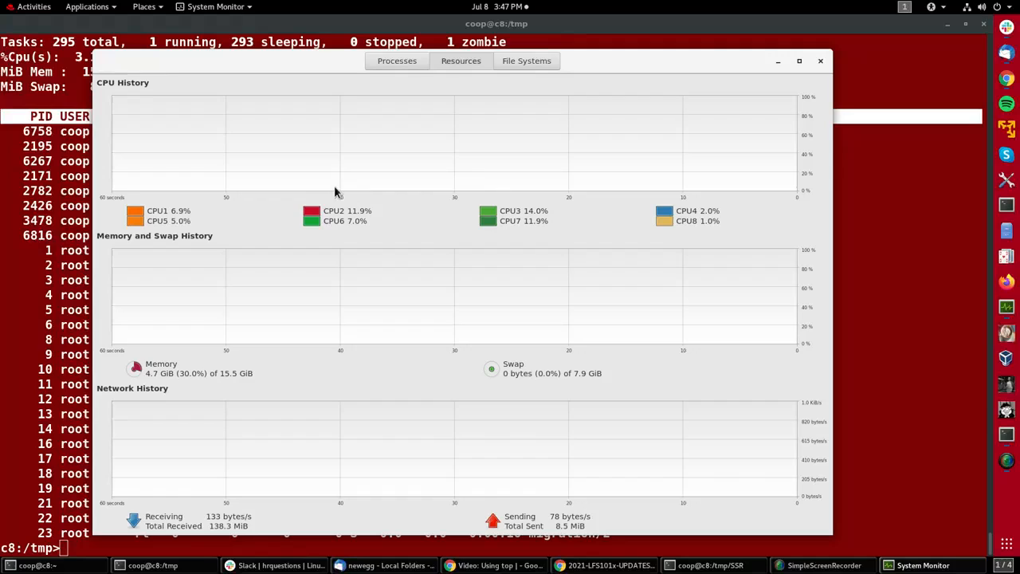
mouse_move(590, 94)
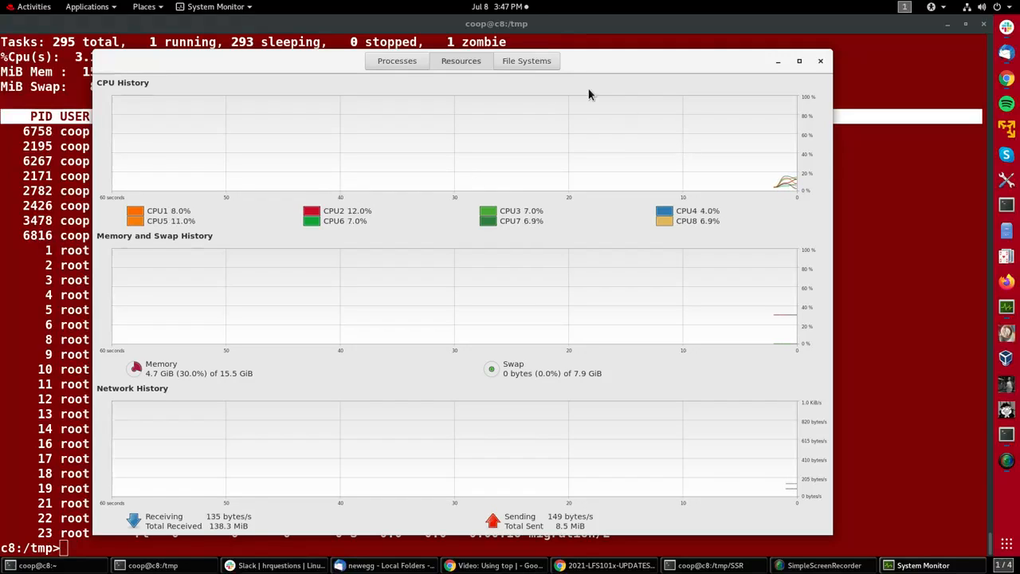
- View the File Systems disk usage, return to Processes, and close System Monitor
left_click(526, 61)
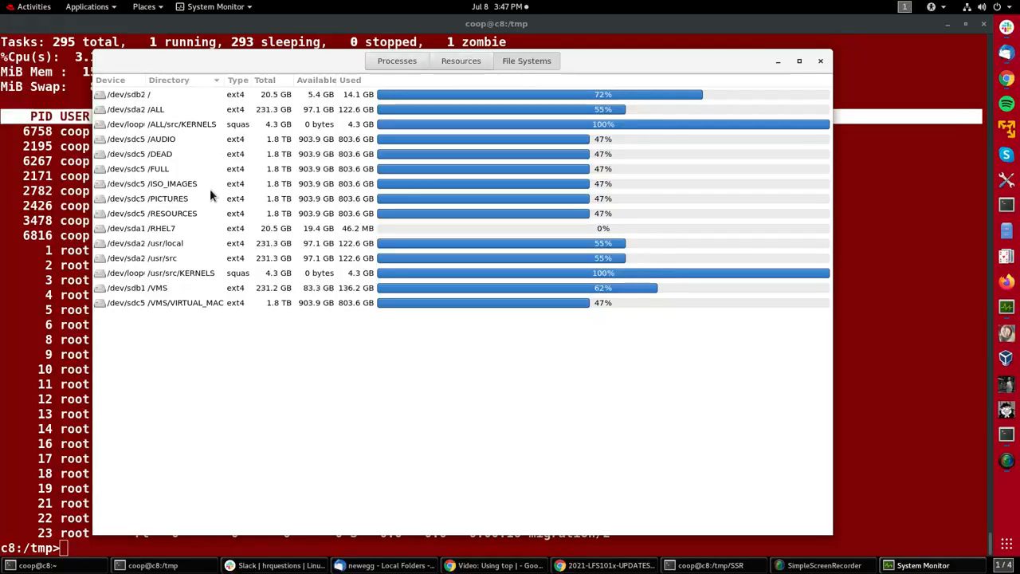
mouse_move(670, 109)
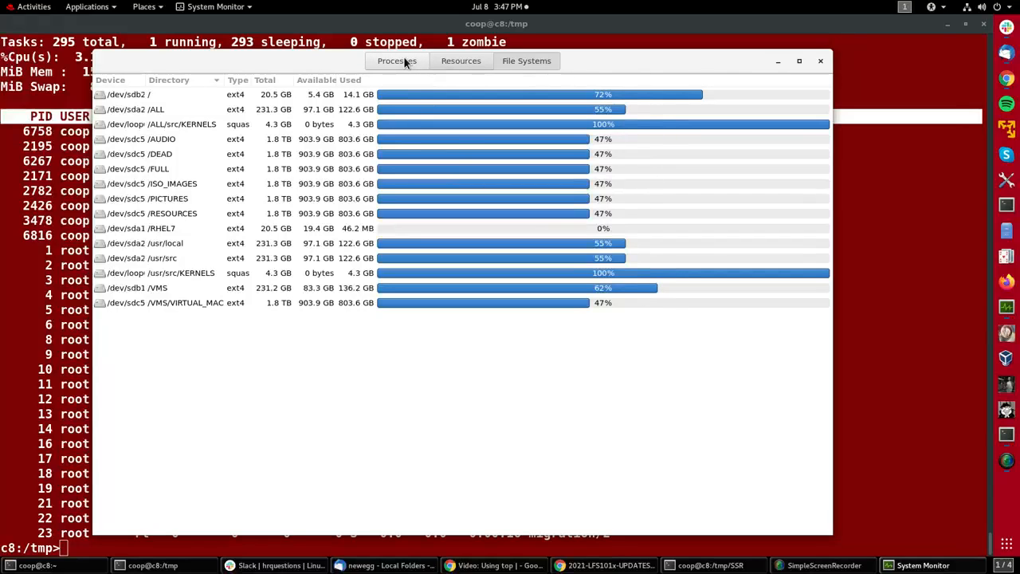
left_click(395, 61)
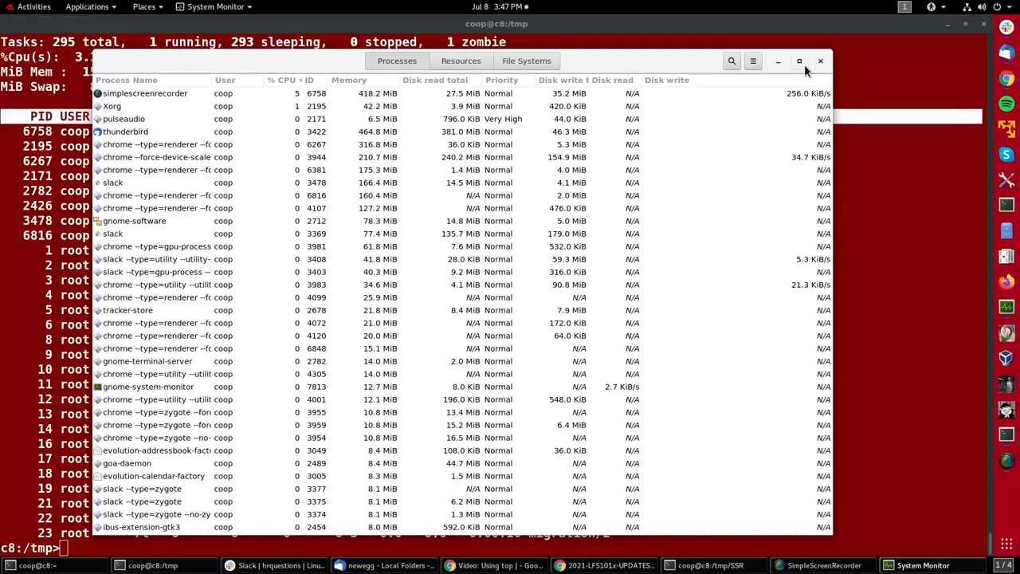
left_click(819, 60)
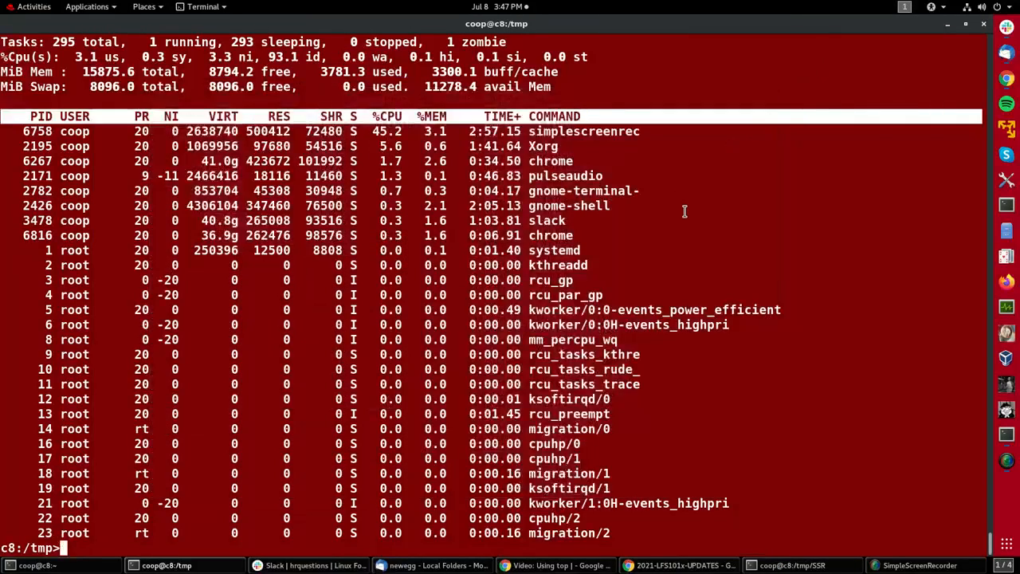